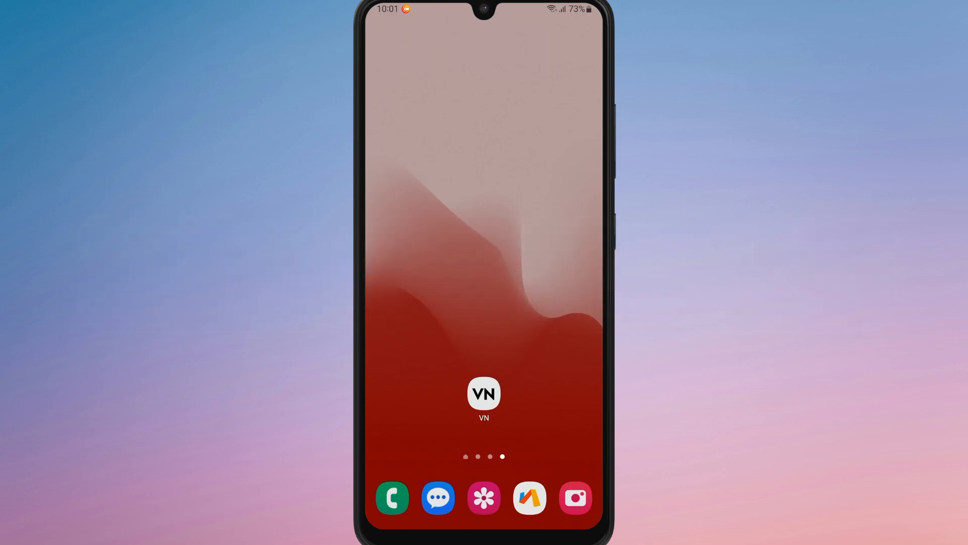
# Step: Launch VN and start a new project from the paper-texture clip
pyautogui.click(483, 393)
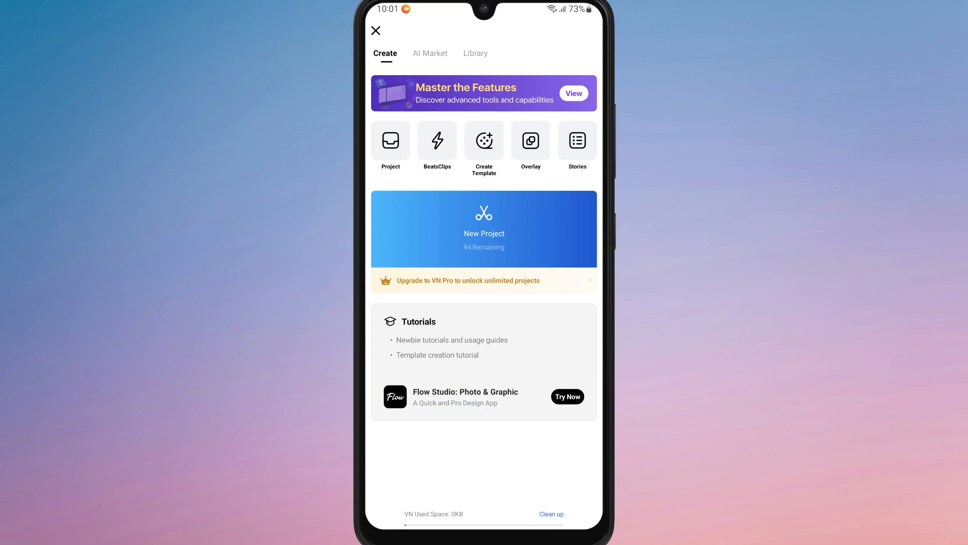
pyautogui.click(484, 229)
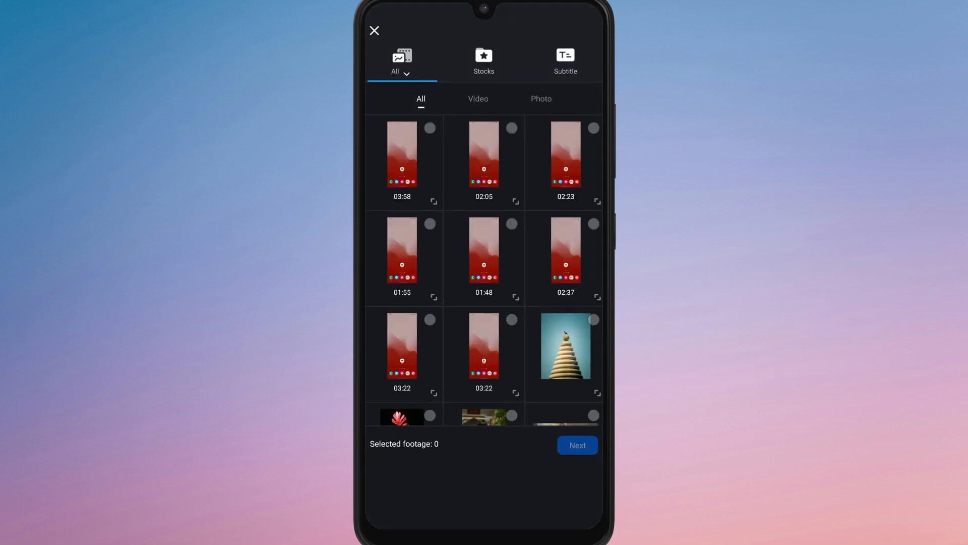
pyautogui.scroll(-3)
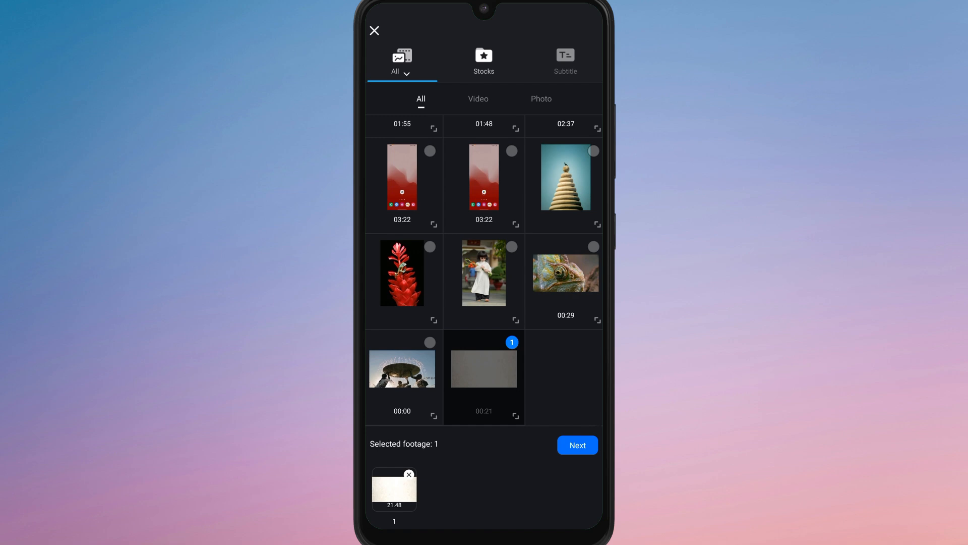
pyautogui.click(576, 445)
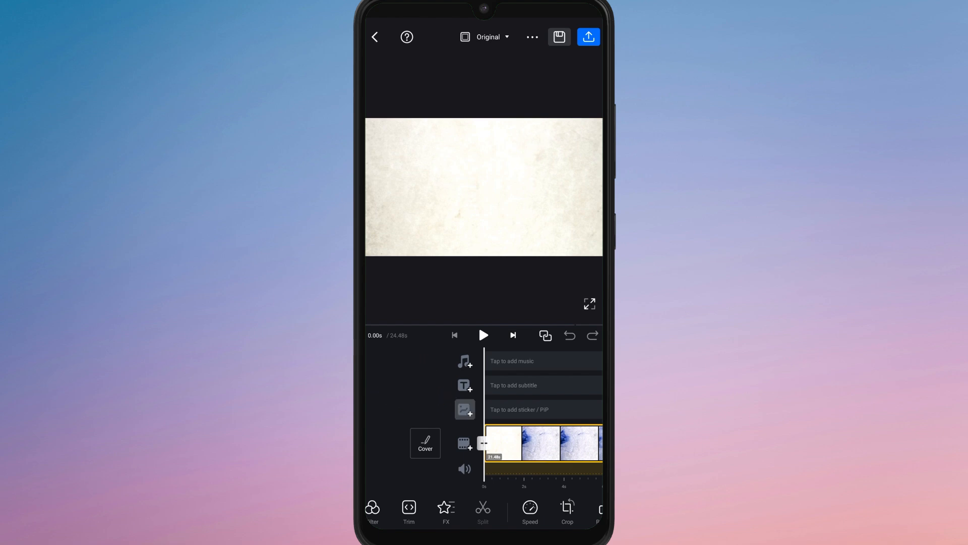
# Step: Open the Elements insert panel on the sticker track and switch to Giphy stickers
pyautogui.click(465, 443)
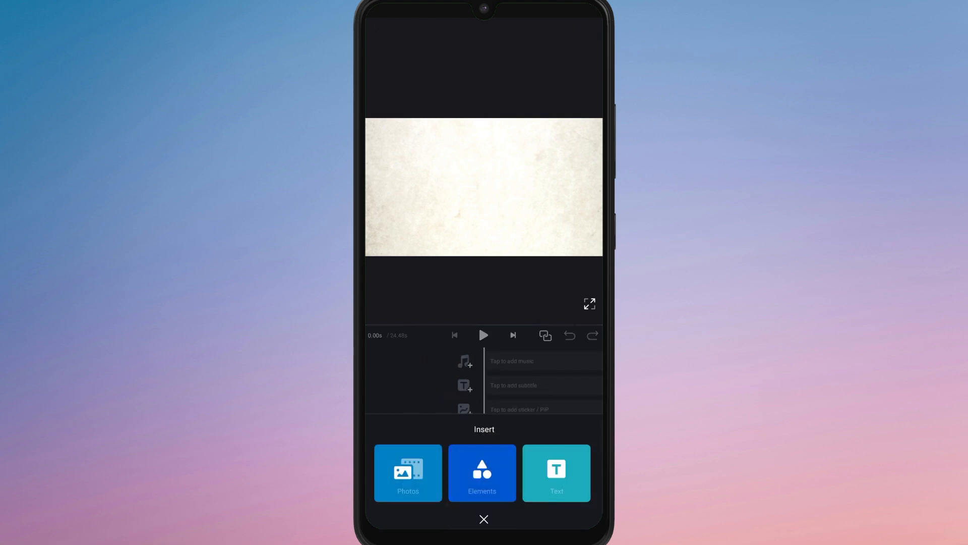
pyautogui.click(481, 473)
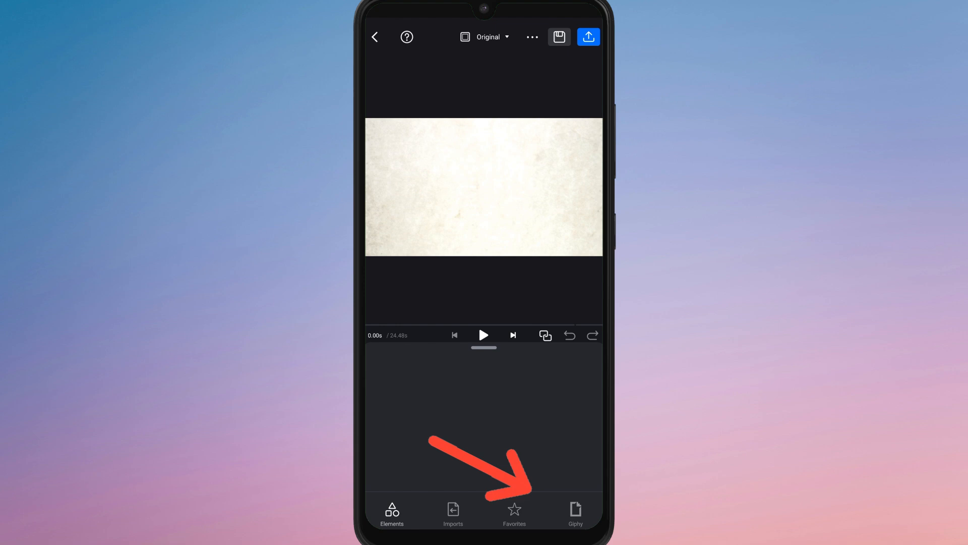
pyautogui.click(392, 511)
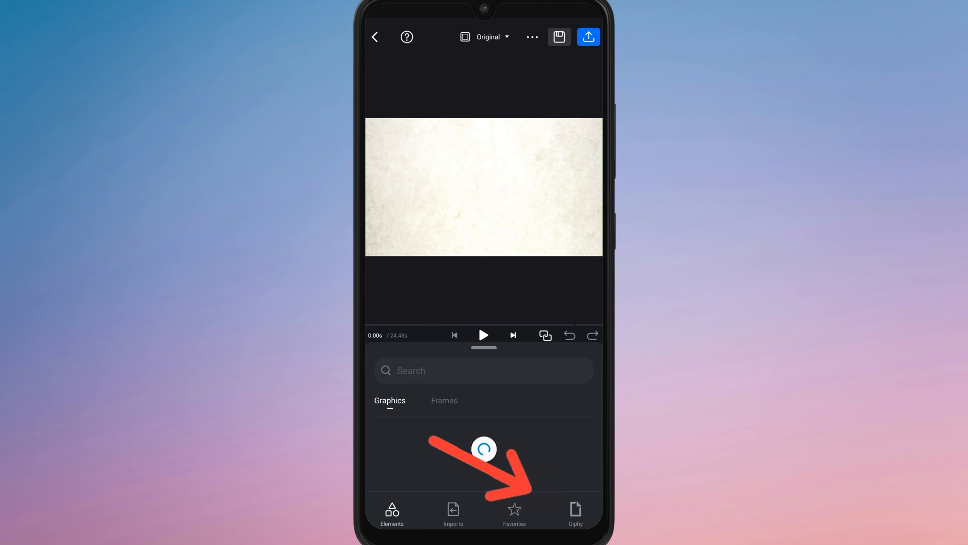
pyautogui.click(574, 512)
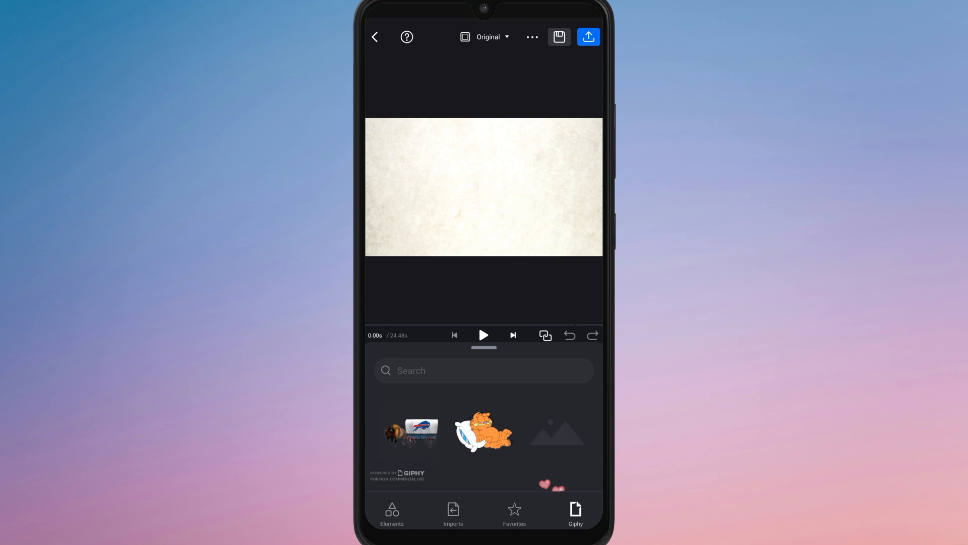
# Step: Scroll the Giphy list and add the winking kiss emoji sticker
pyautogui.scroll(-3)
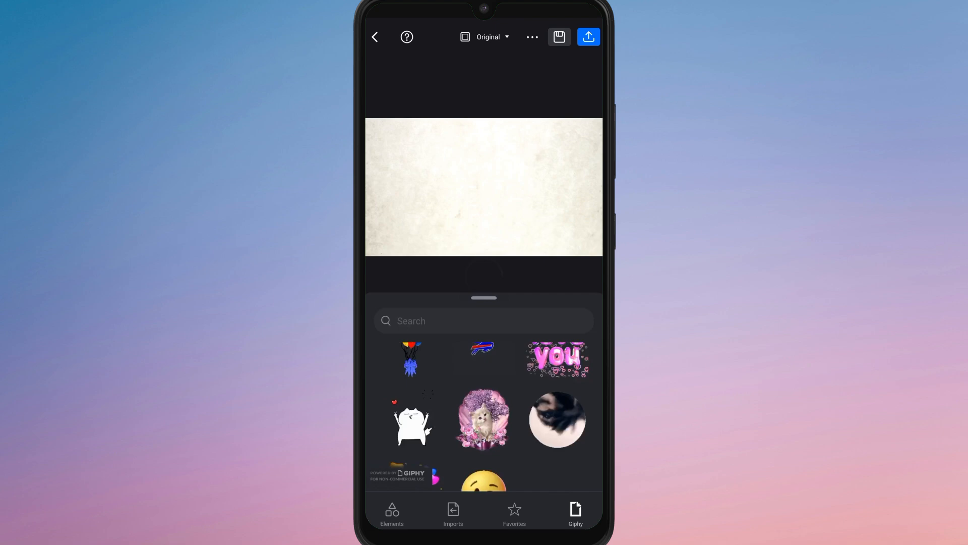
pyautogui.click(483, 481)
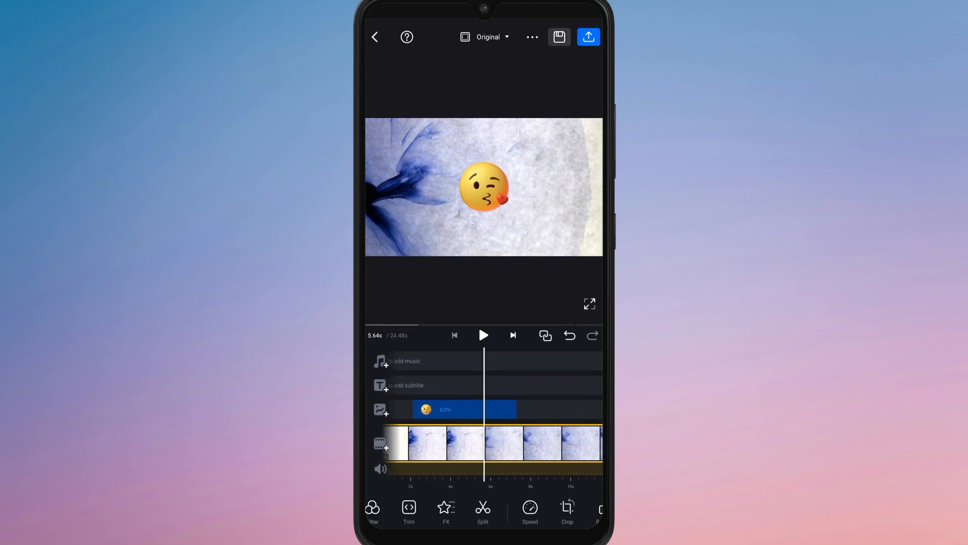
# Step: Add the Elmo Giphy sticker and pick the Fade entrance animation
pyautogui.click(463, 409)
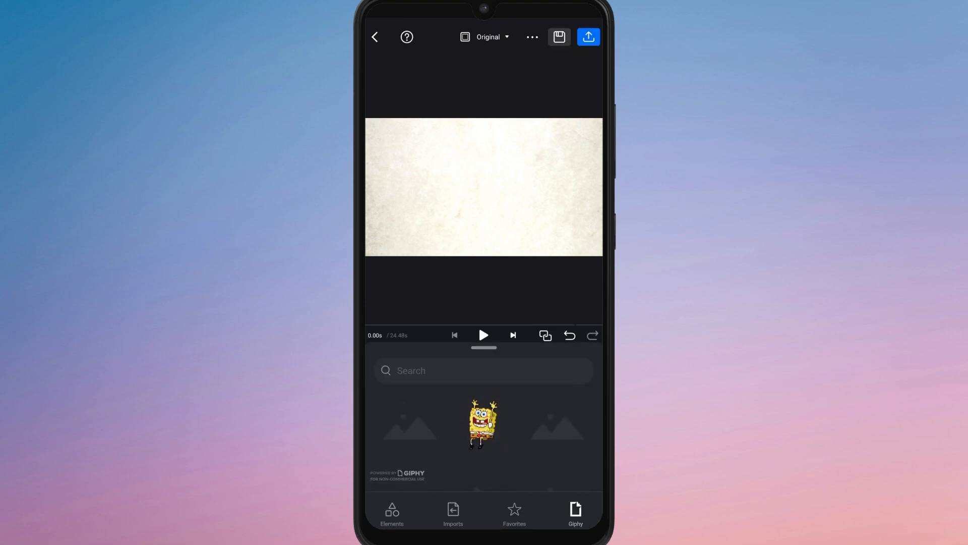
pyautogui.click(483, 424)
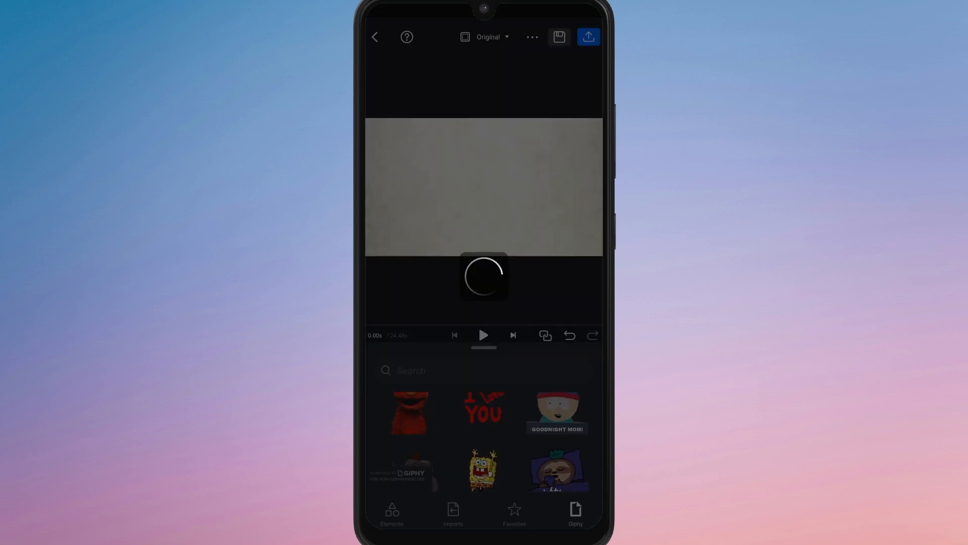
pyautogui.click(407, 412)
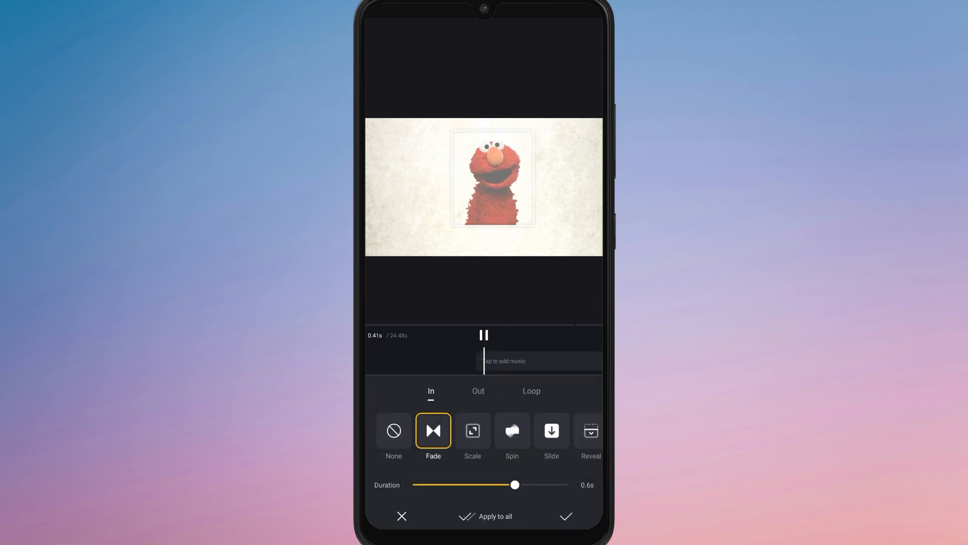
# Step: Apply Fade to Elmo and give the kiss emoji a Scale in-animation
pyautogui.click(512, 430)
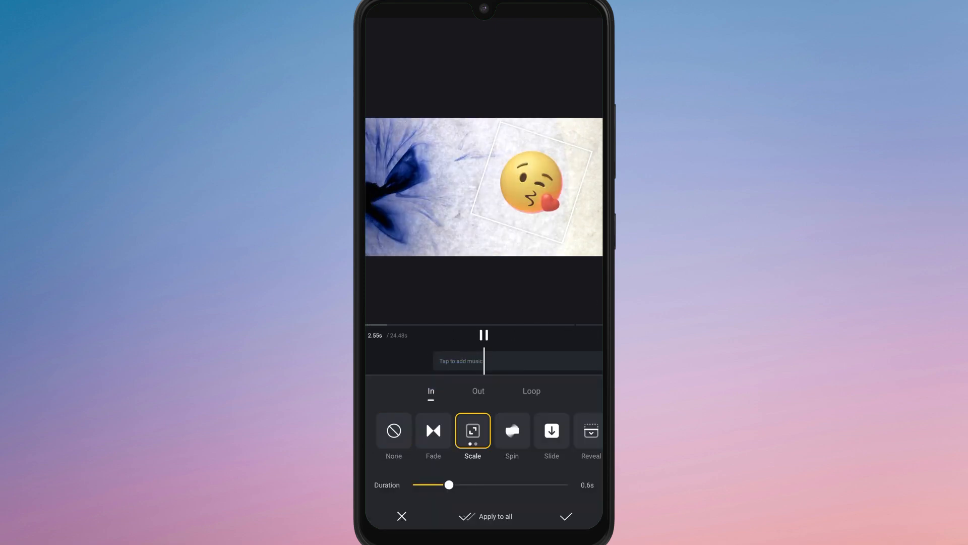
pyautogui.click(564, 515)
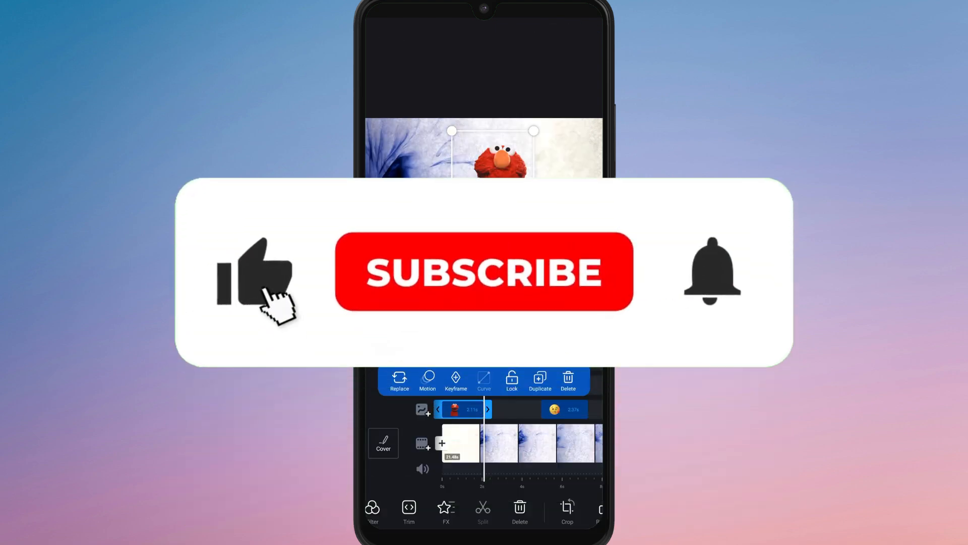
pyautogui.click(568, 381)
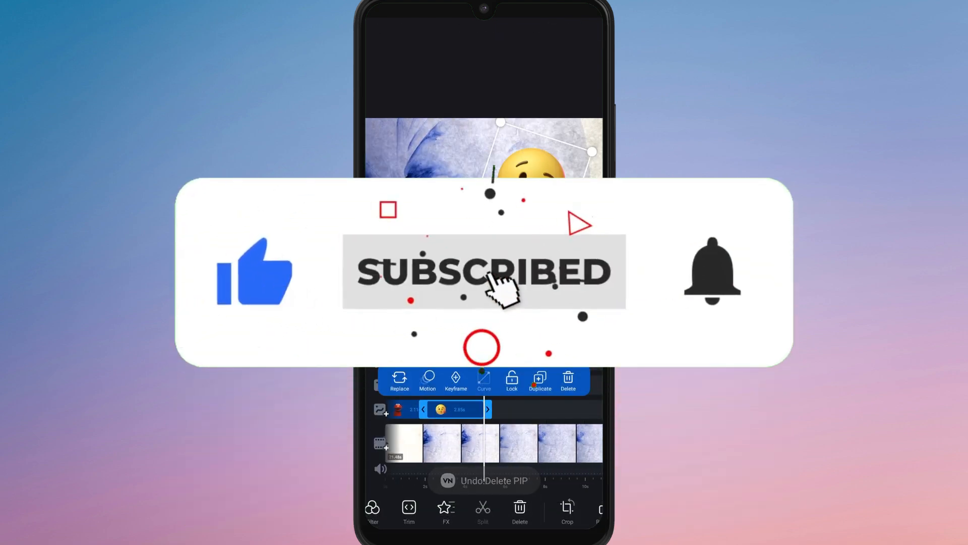